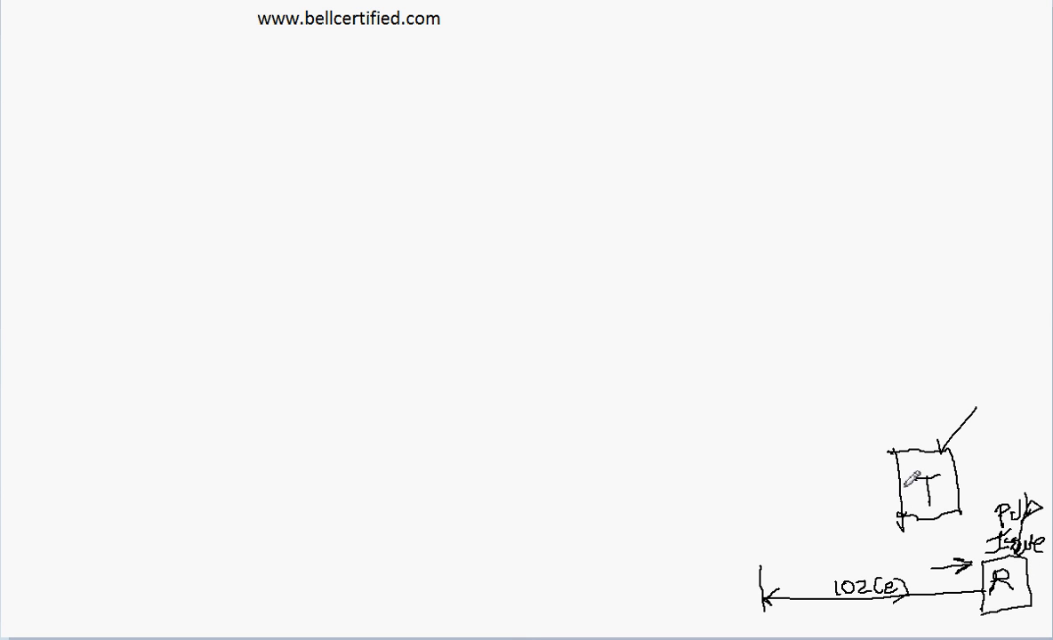
- Draw a line leftward from the T box and a small box at its end
left_click_drag(898, 488, 707, 488)
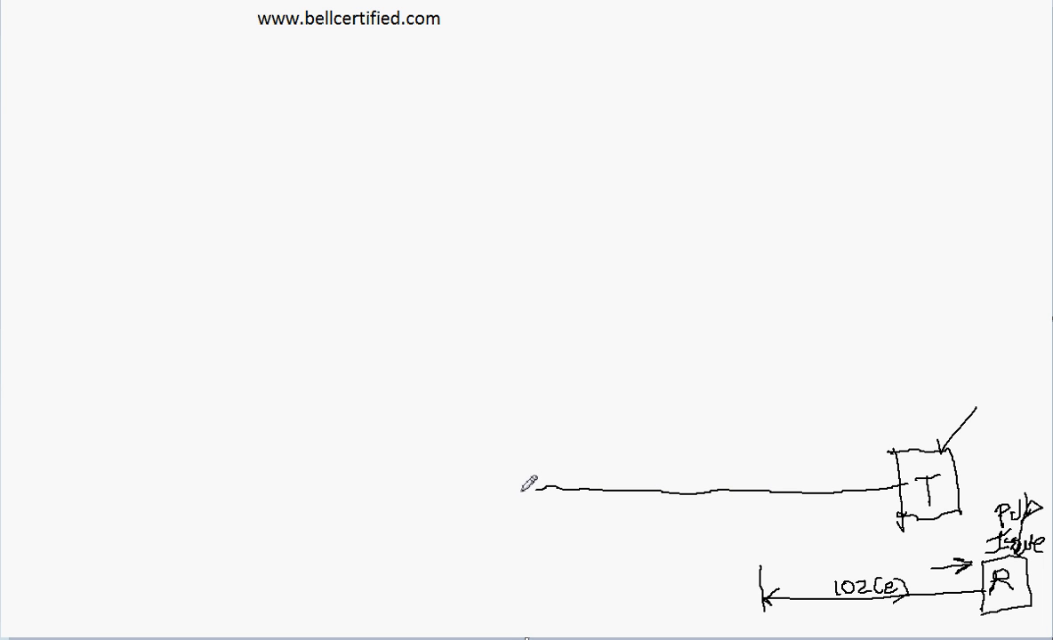
left_click_drag(522, 483, 522, 525)
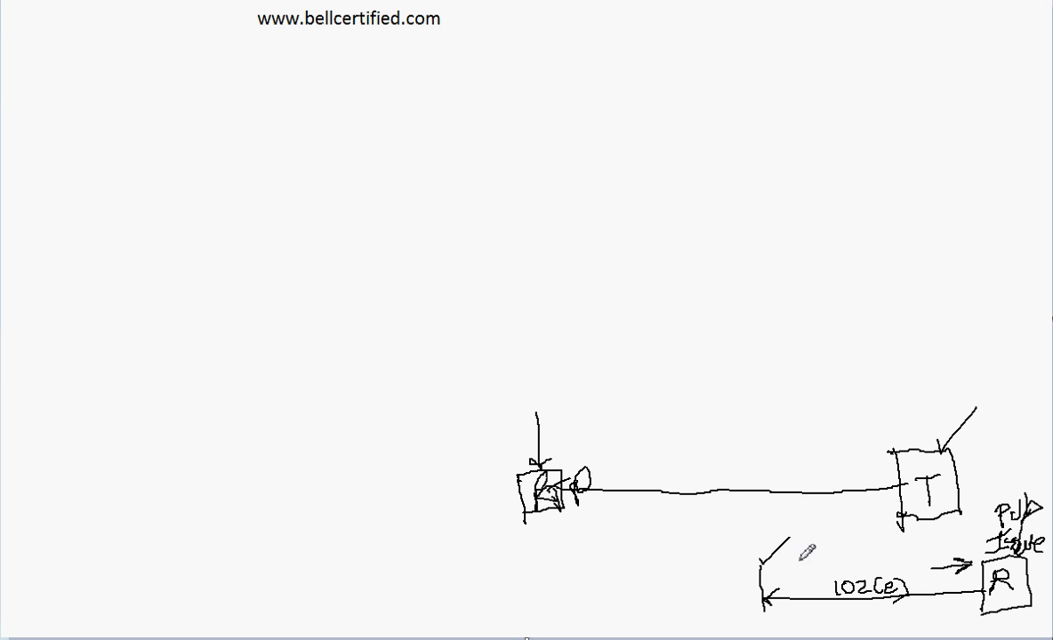
mouse_move(762, 589)
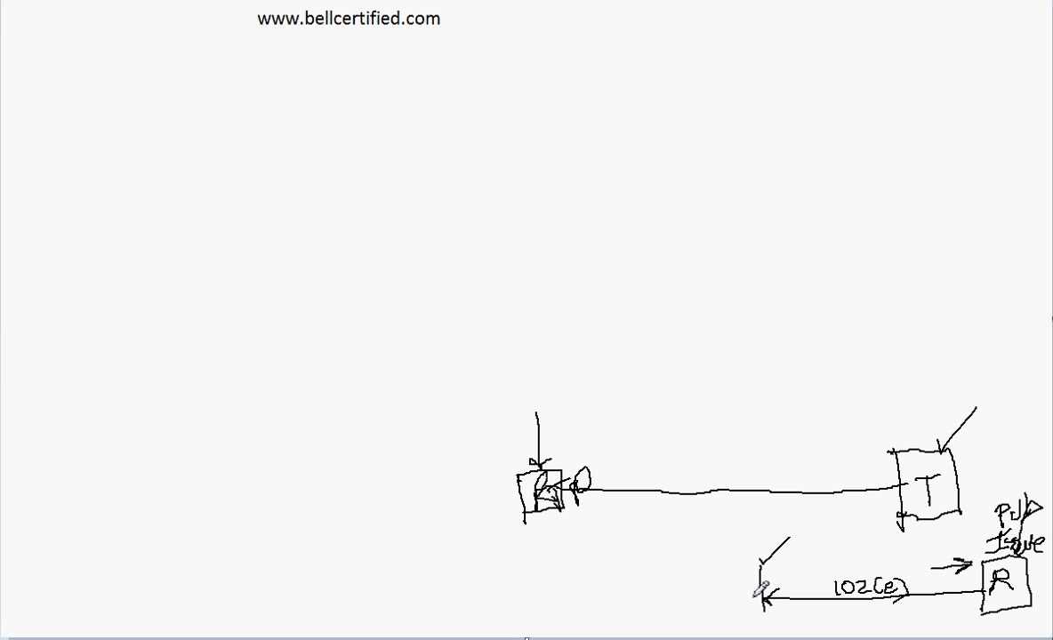
mouse_move(710, 587)
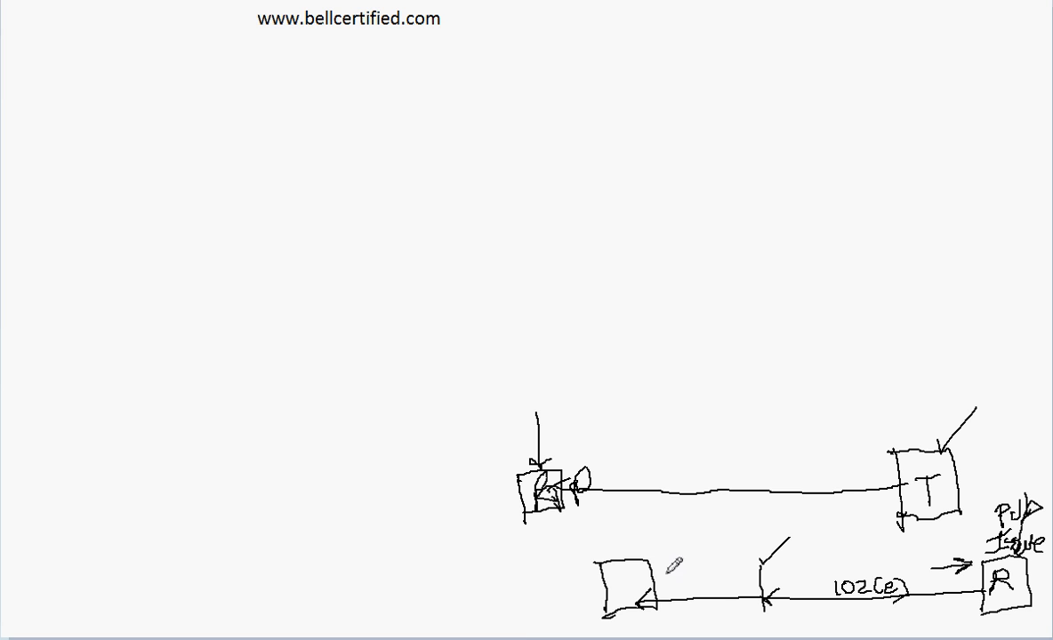
mouse_move(627, 585)
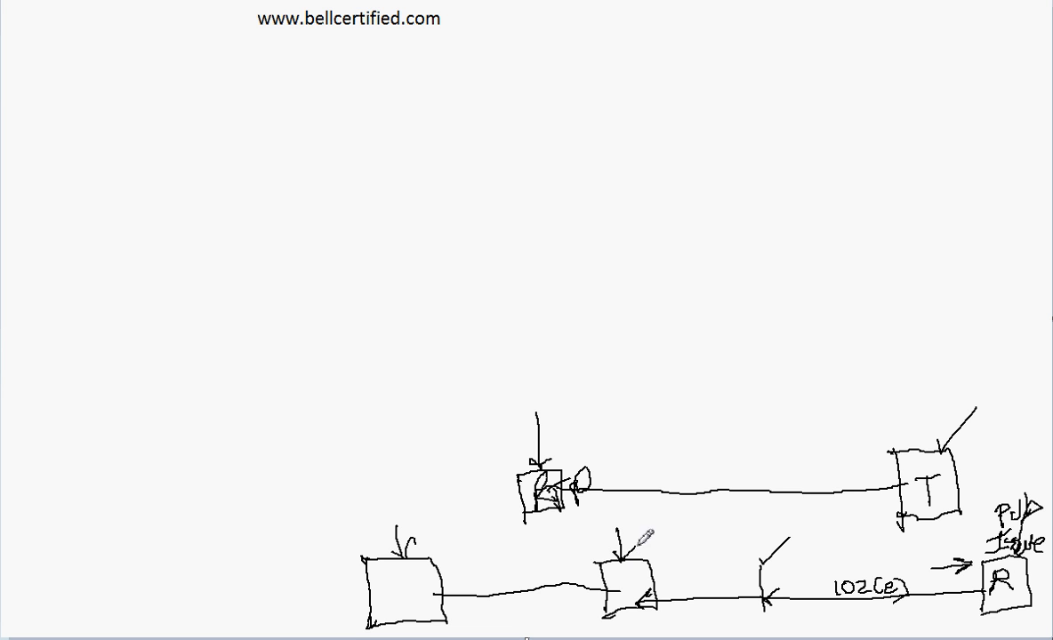
mouse_move(776, 578)
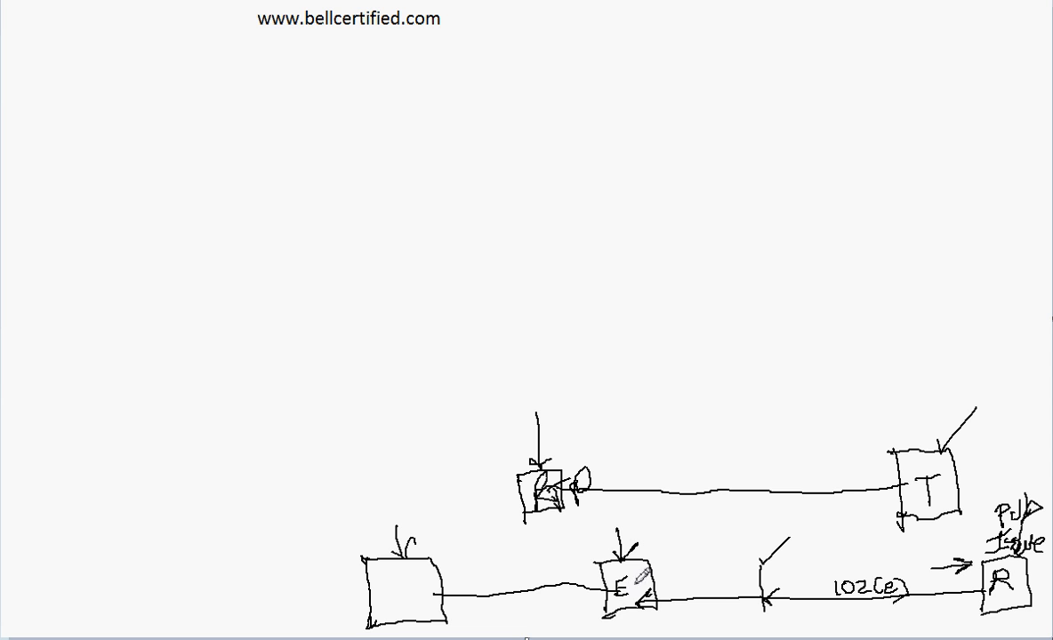
- Label the lower boxes E1 and E2, write CRTP above T, and tick the T box
type("1")
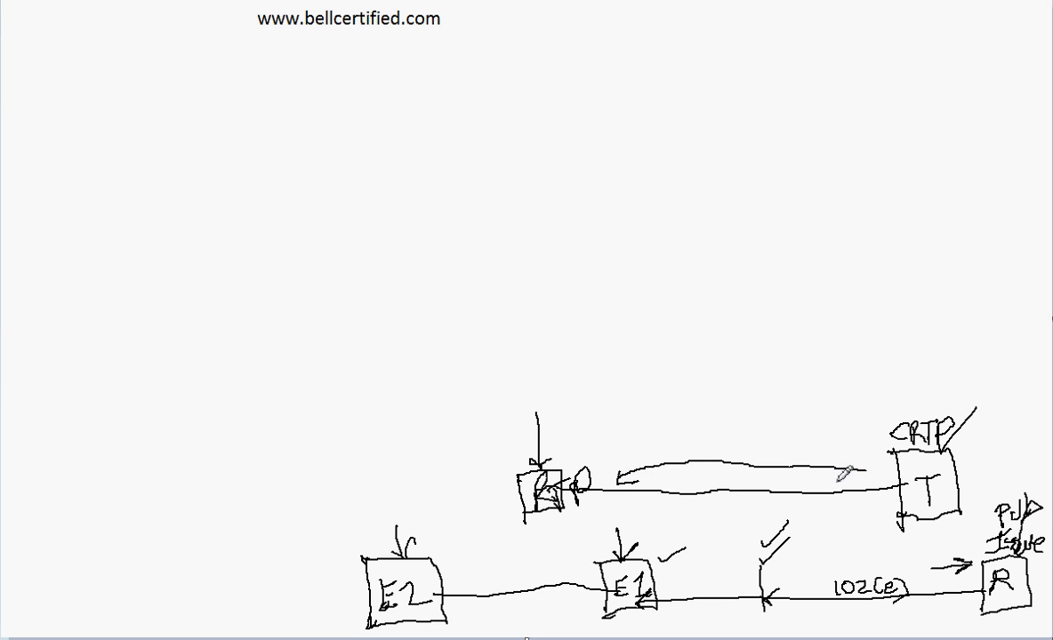
left_click(978, 485)
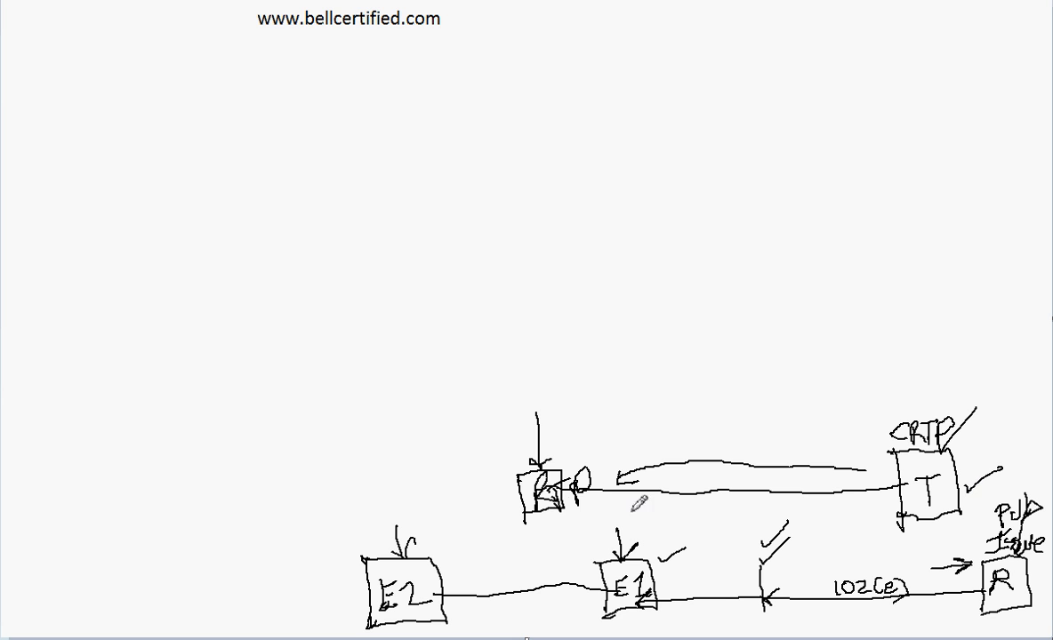
mouse_move(665, 571)
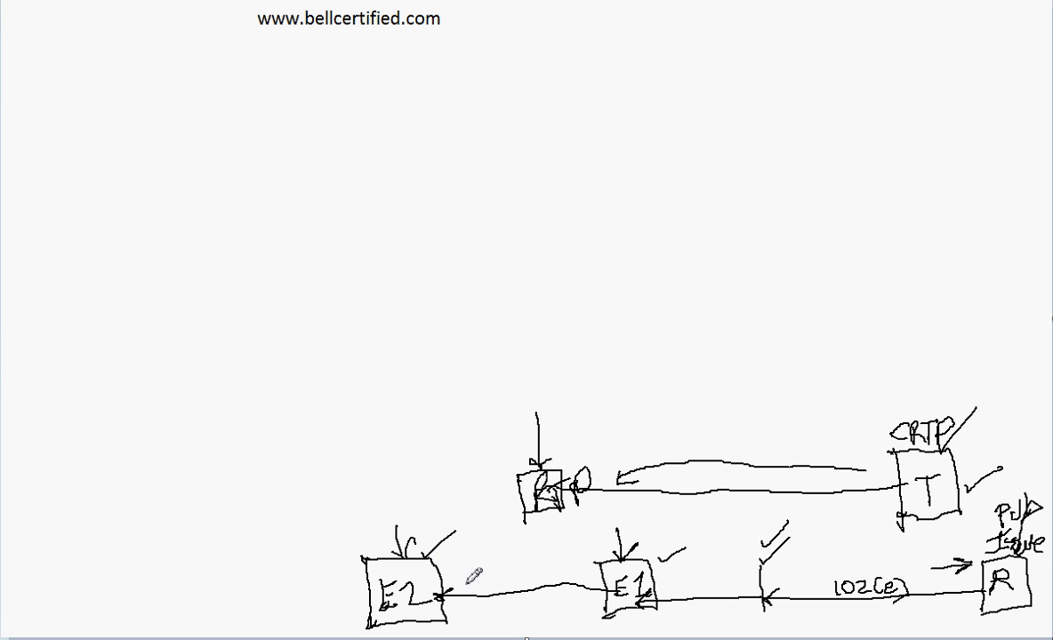
mouse_move(850, 578)
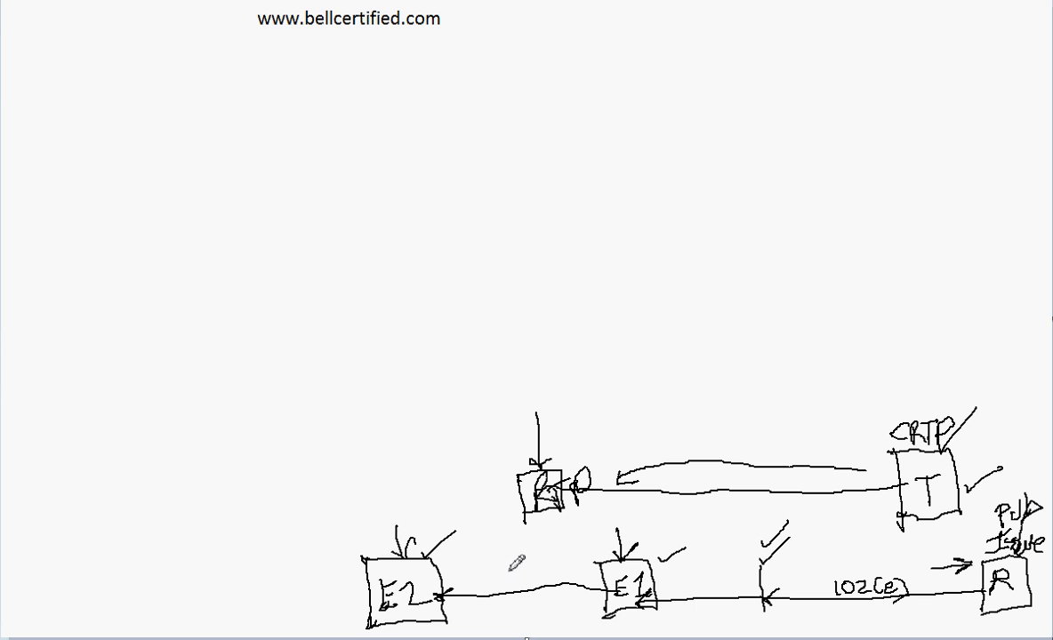
mouse_move(53, 140)
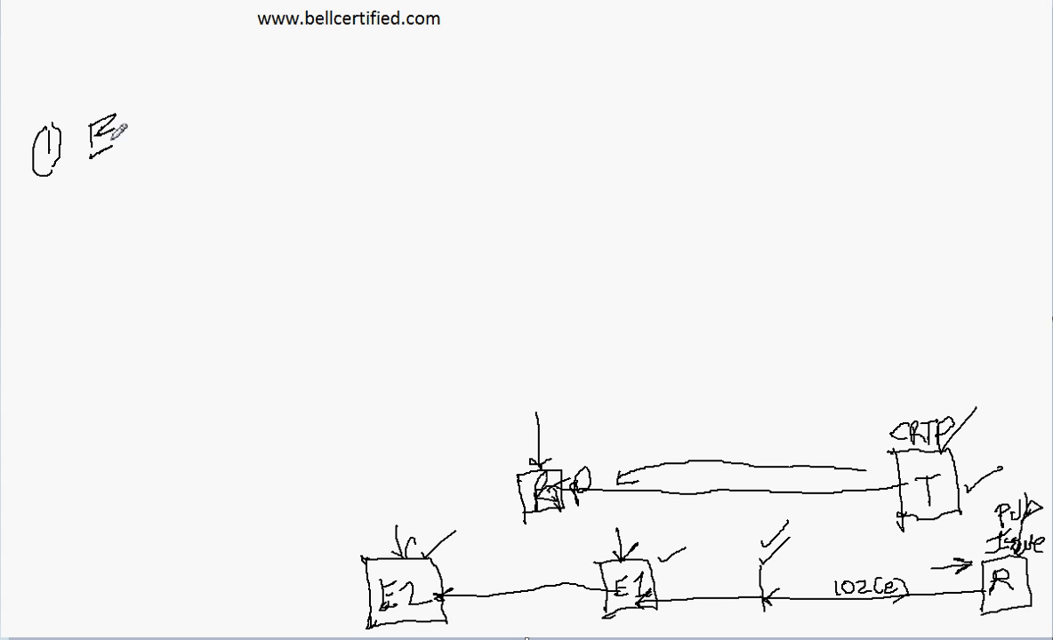
- Handwrite note 1) 'E2 = Foreign / Regional = EPC' at the top left
left_click_drag(116, 142, 165, 143)
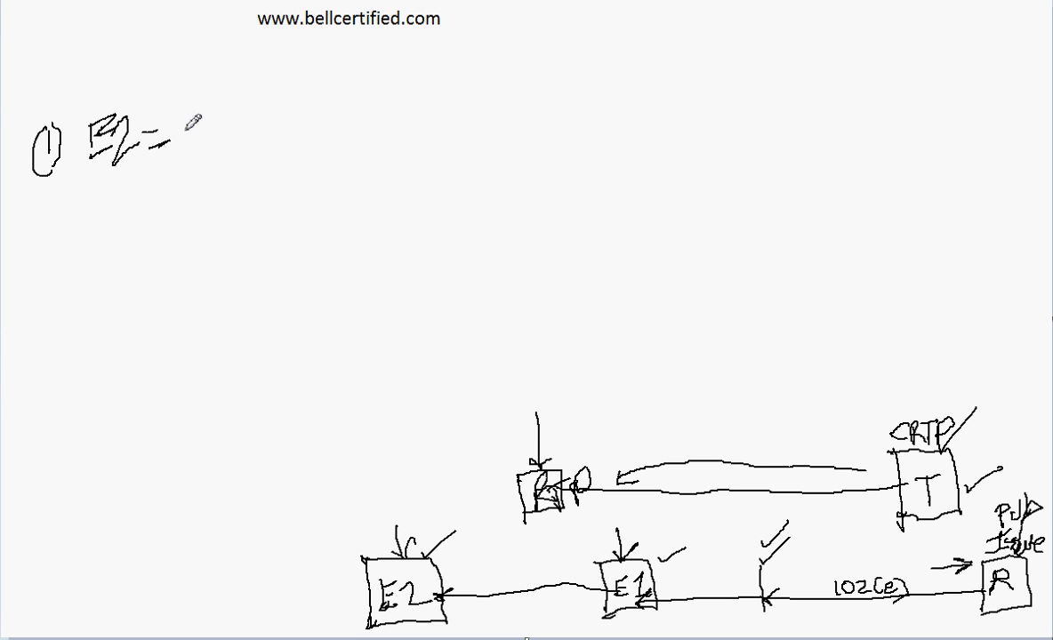
type("fo")
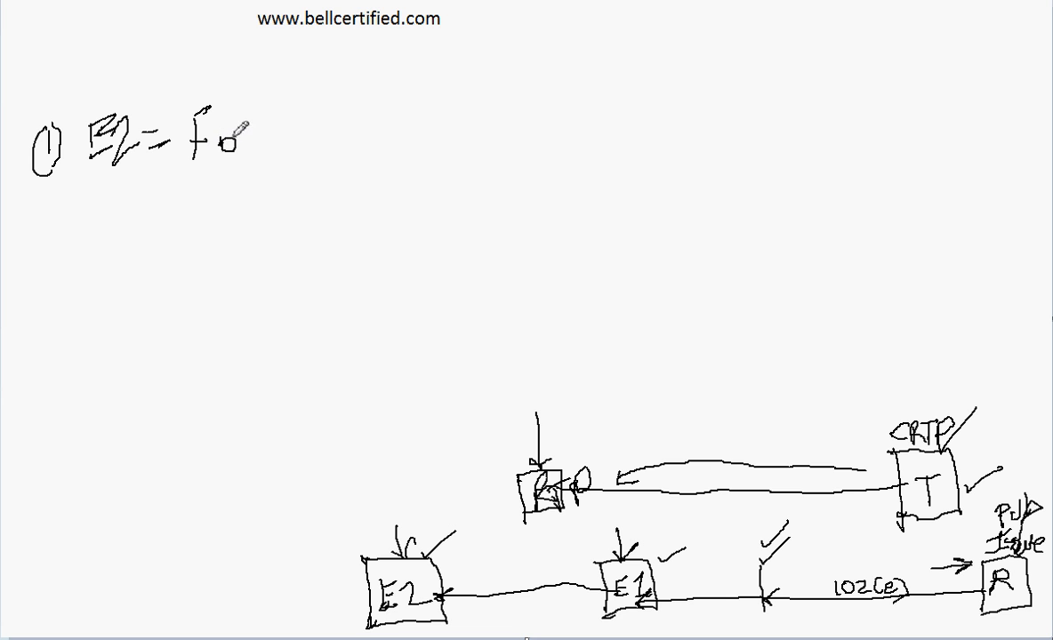
type("foreign")
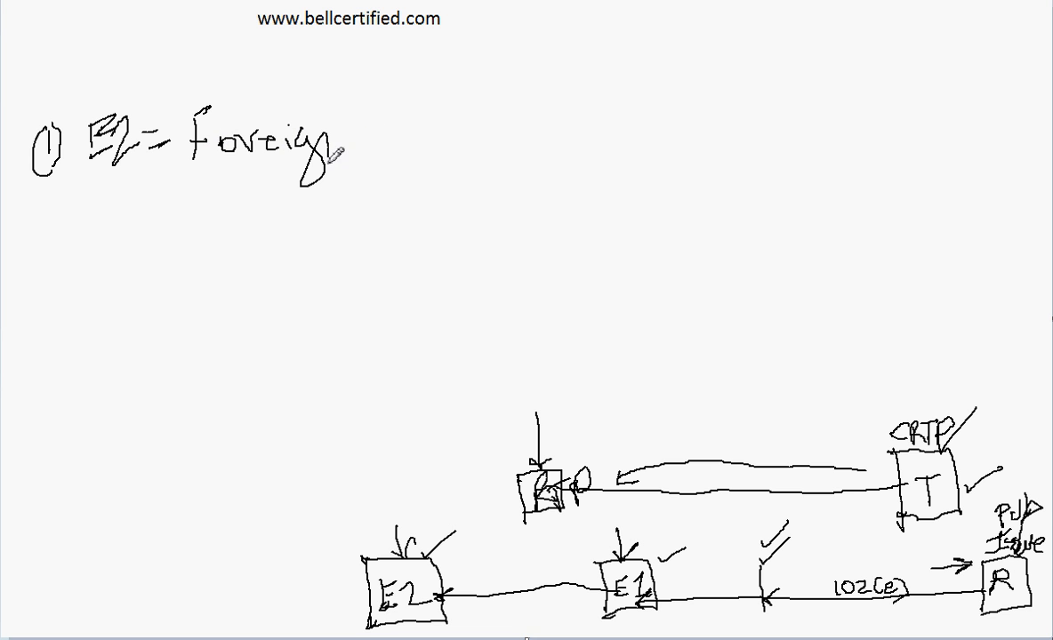
type("/R")
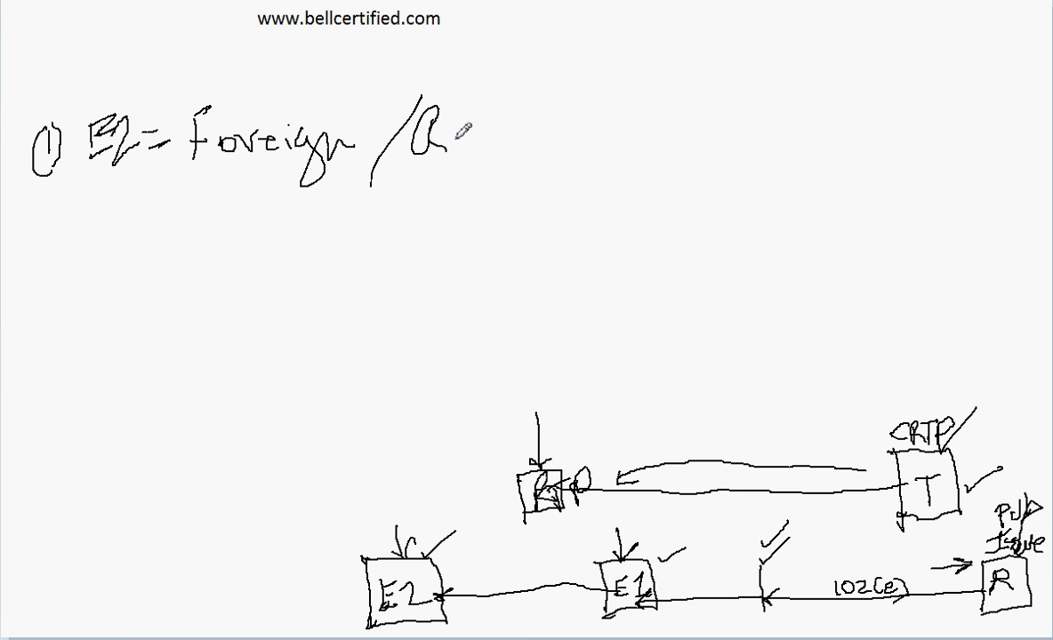
type("Regional")
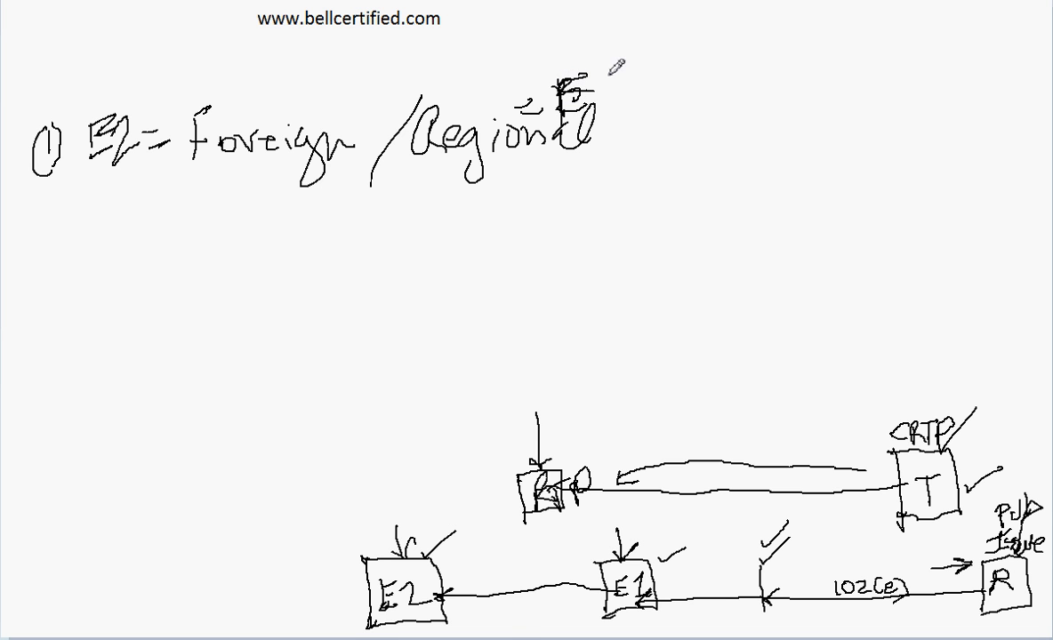
type("PC")
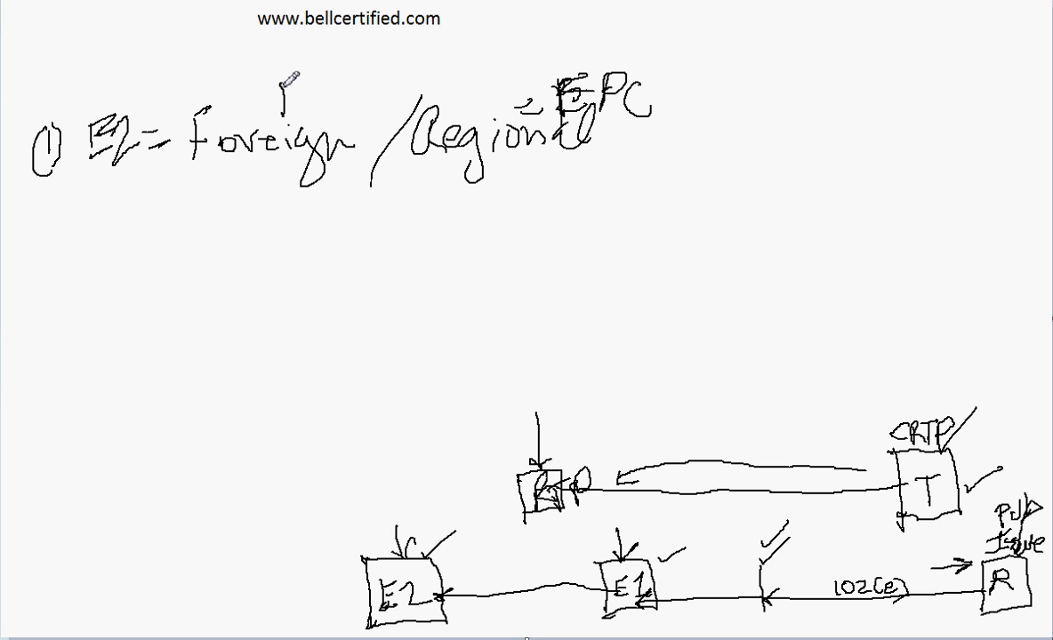
- List France, Germany and Japan as foreign examples for E2
type("From")
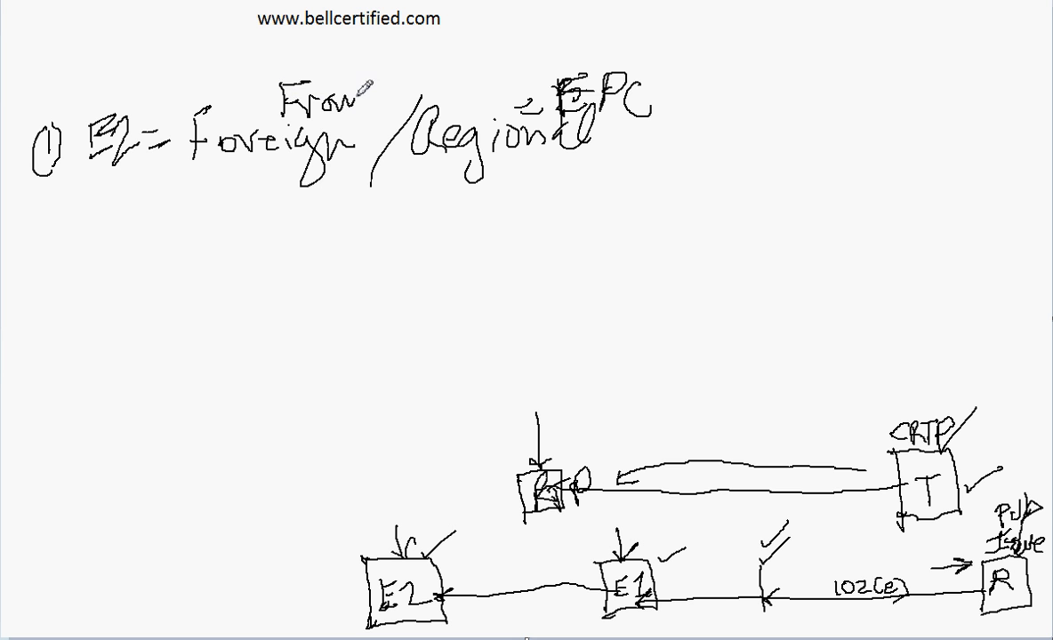
type("ce")
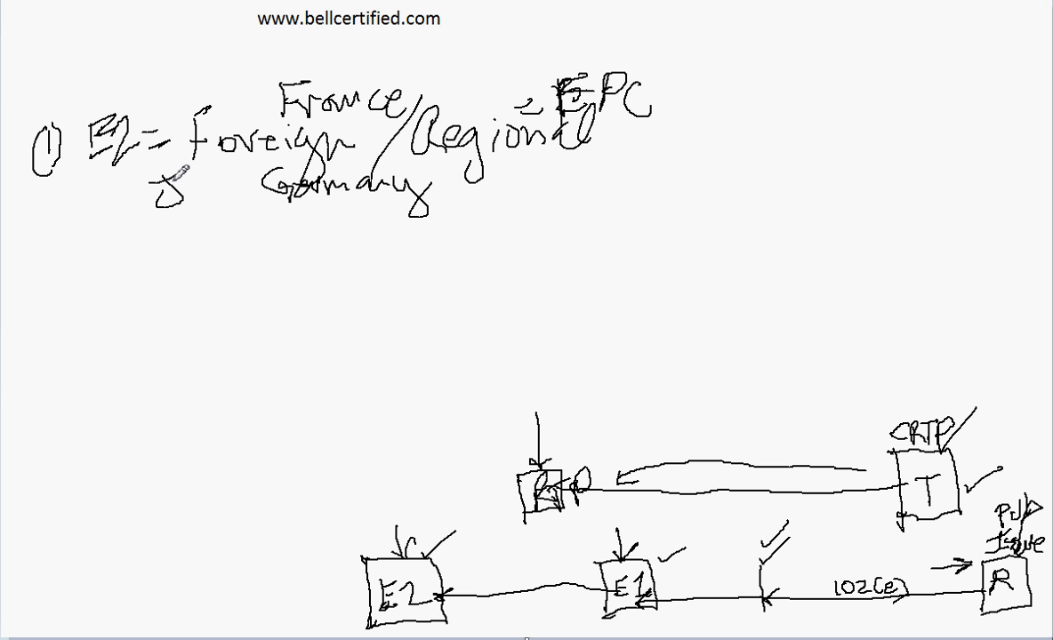
type("Japan")
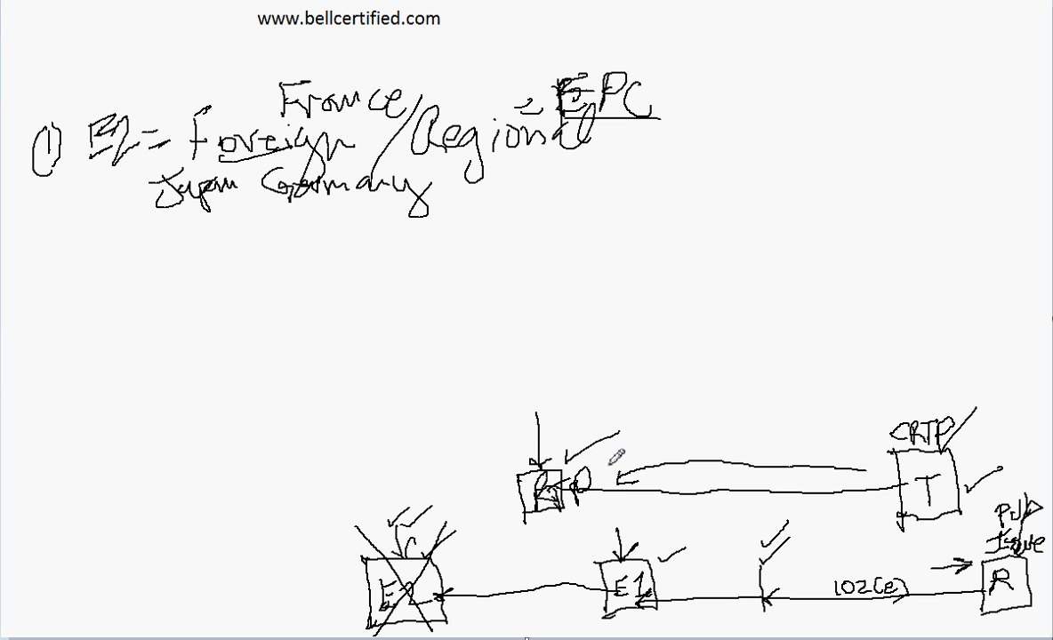
mouse_move(685, 473)
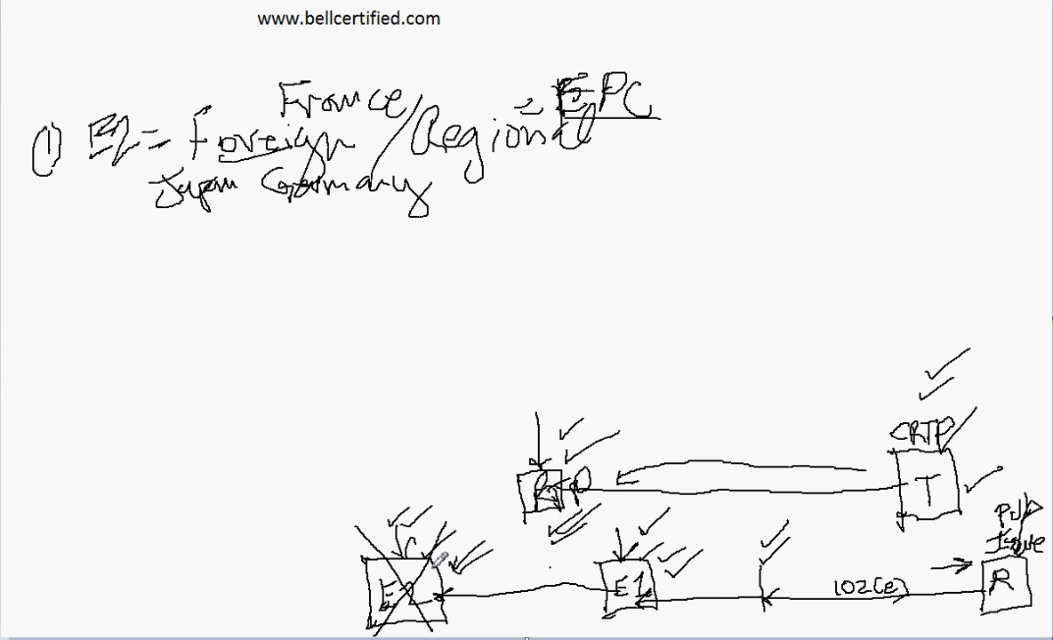
mouse_move(60, 283)
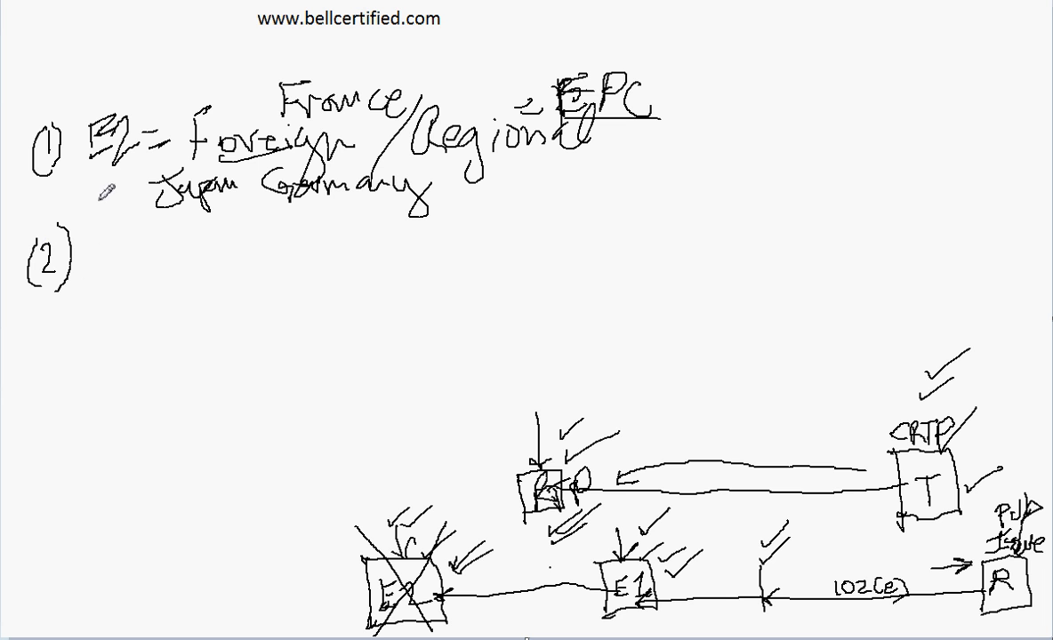
mouse_move(103, 235)
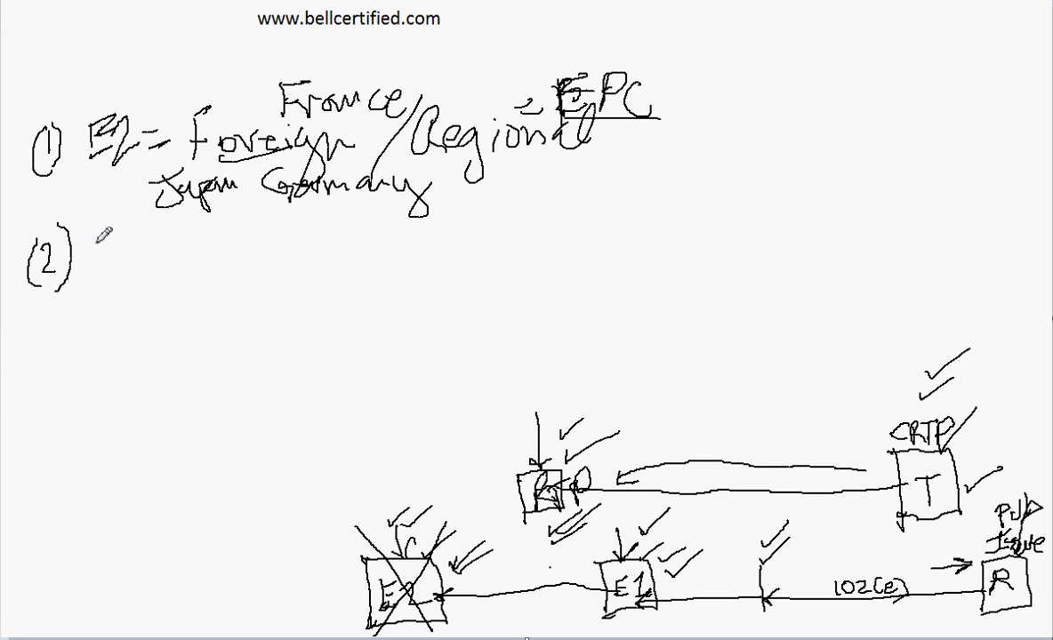
- Write '(2) E2 = PCT' and label E1 as US and E2 as PCT
type("E")
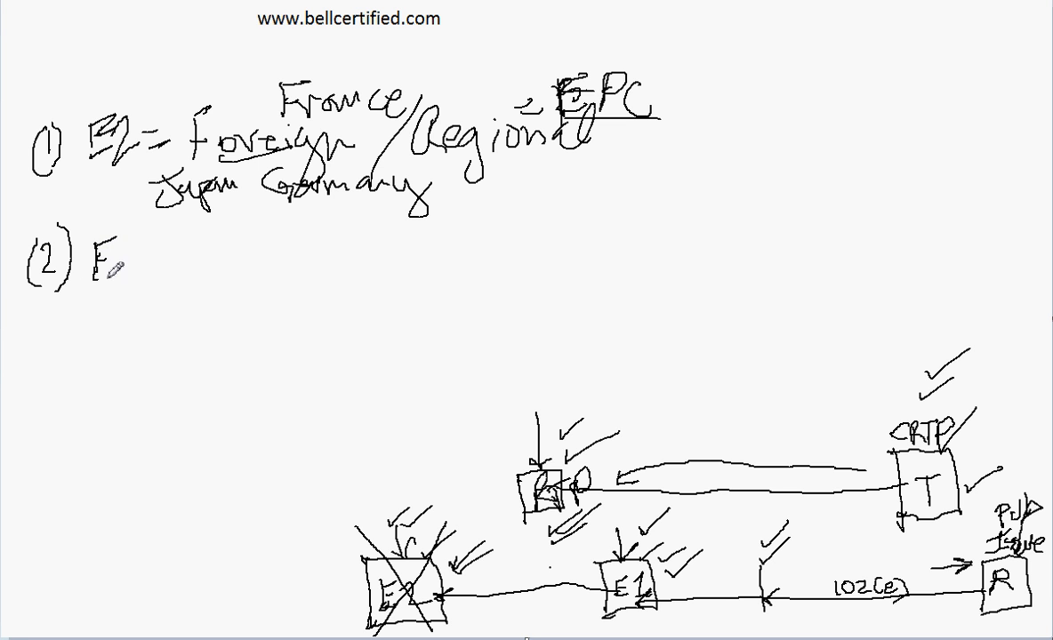
type("E2 =")
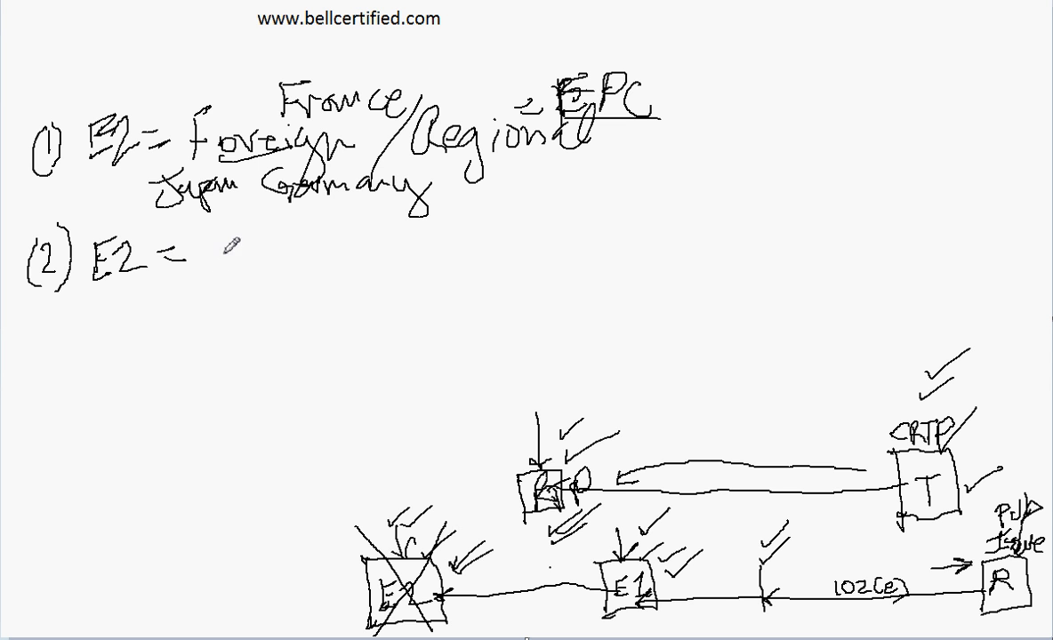
type("PCT")
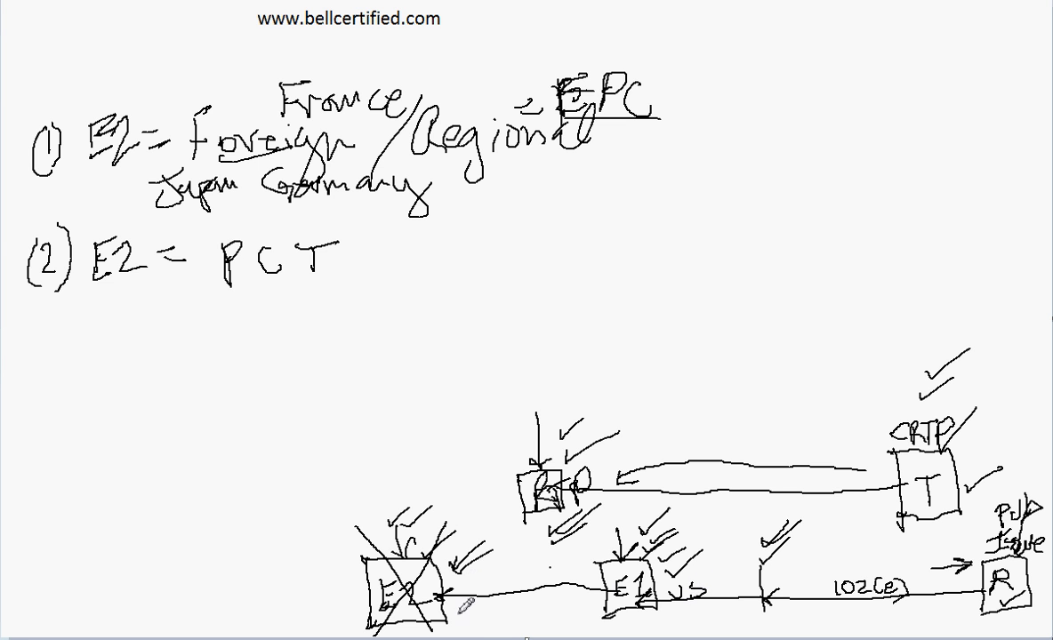
type("PCT")
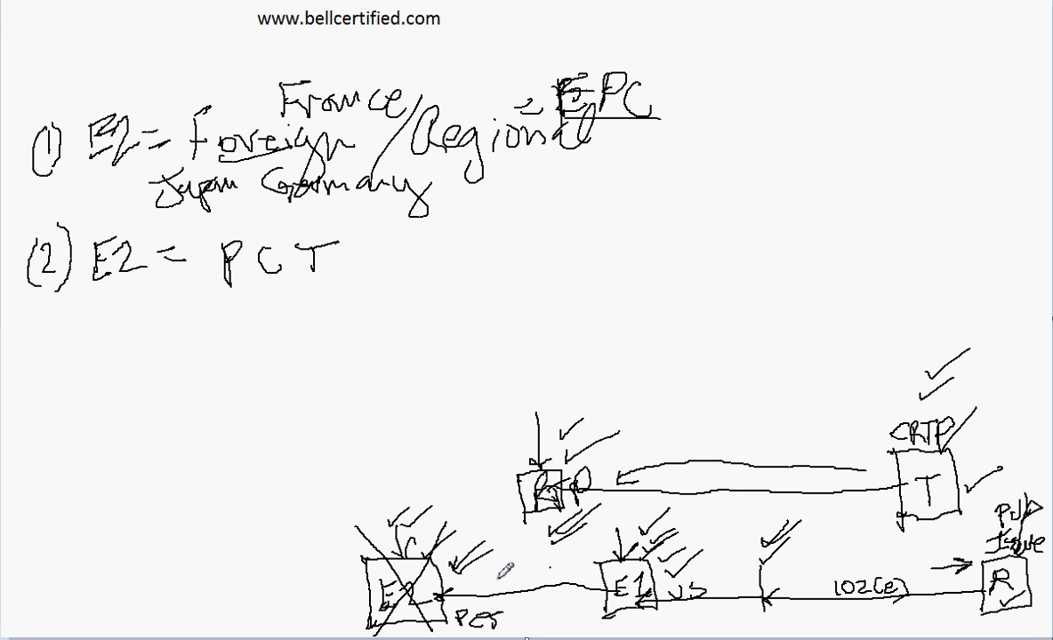
mouse_move(578, 279)
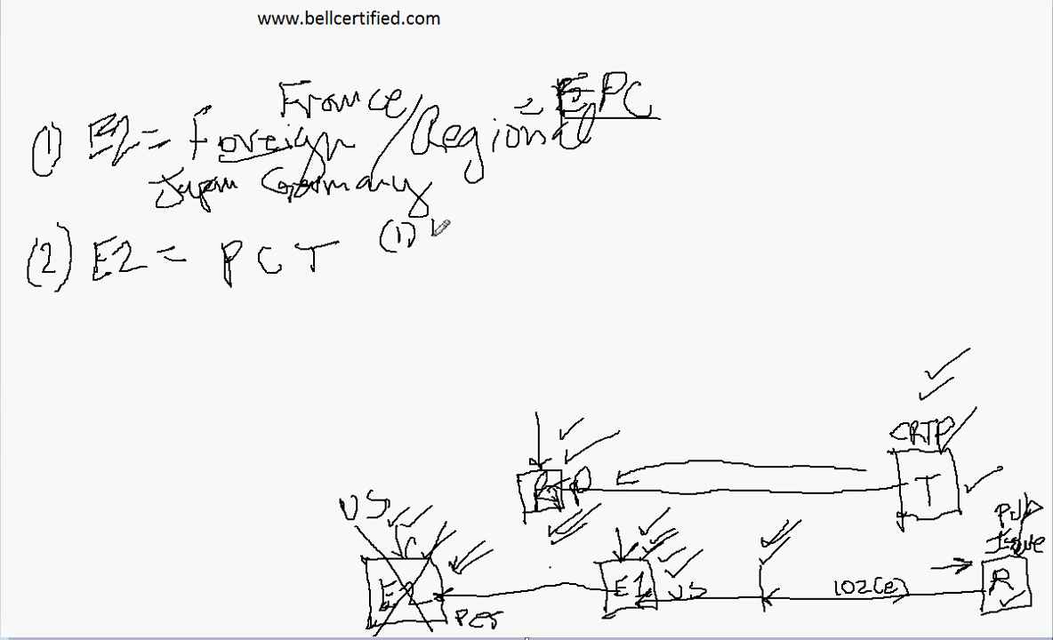
- Write sub-point (1) 'Nov 29, 2000 (on/after)' with 29 circled
type("No")
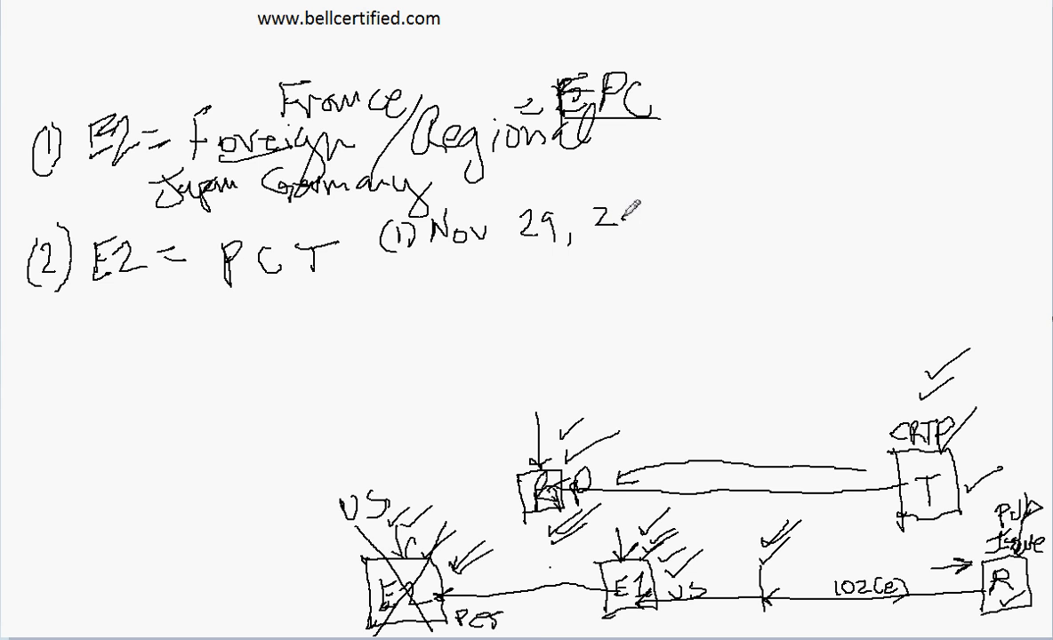
type("000 (")
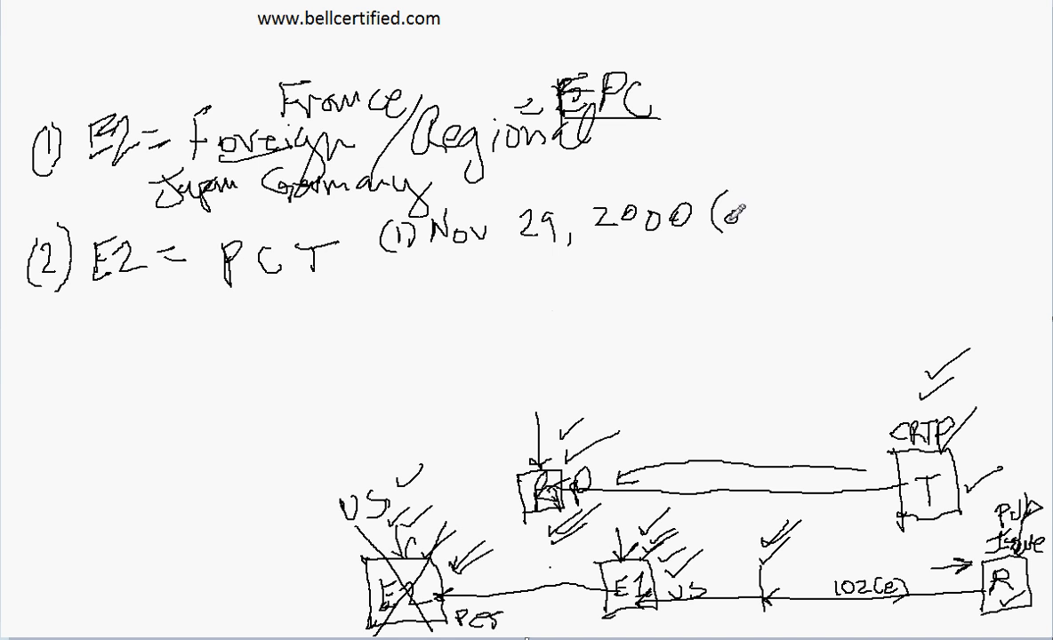
type("on/bo")
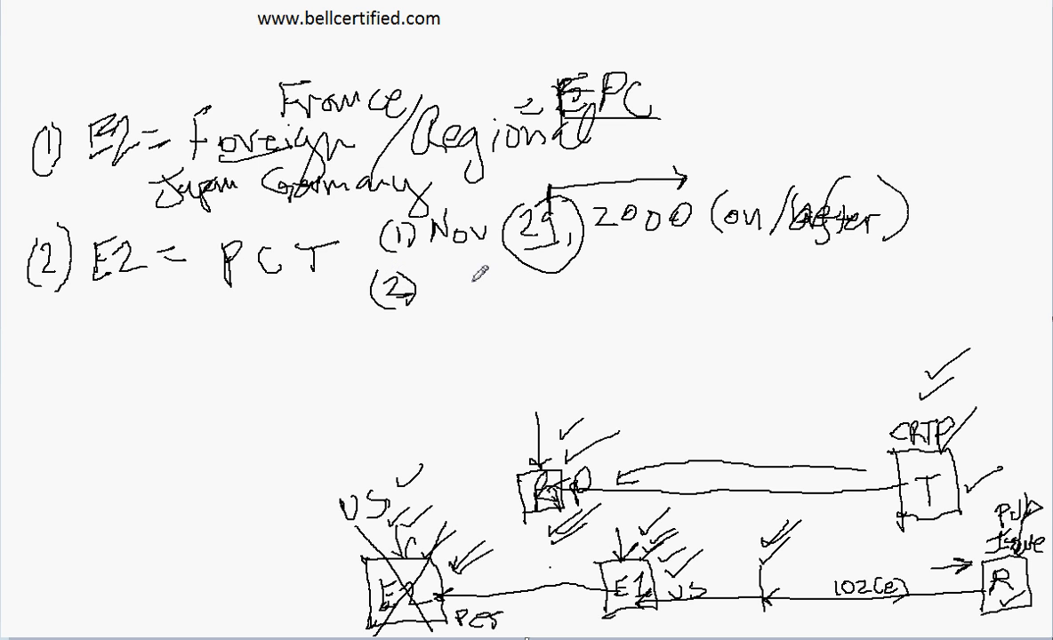
- Write '(2) US designated' and '(3) Pub by WIPO', underlining WIPO and circling US
type("US")
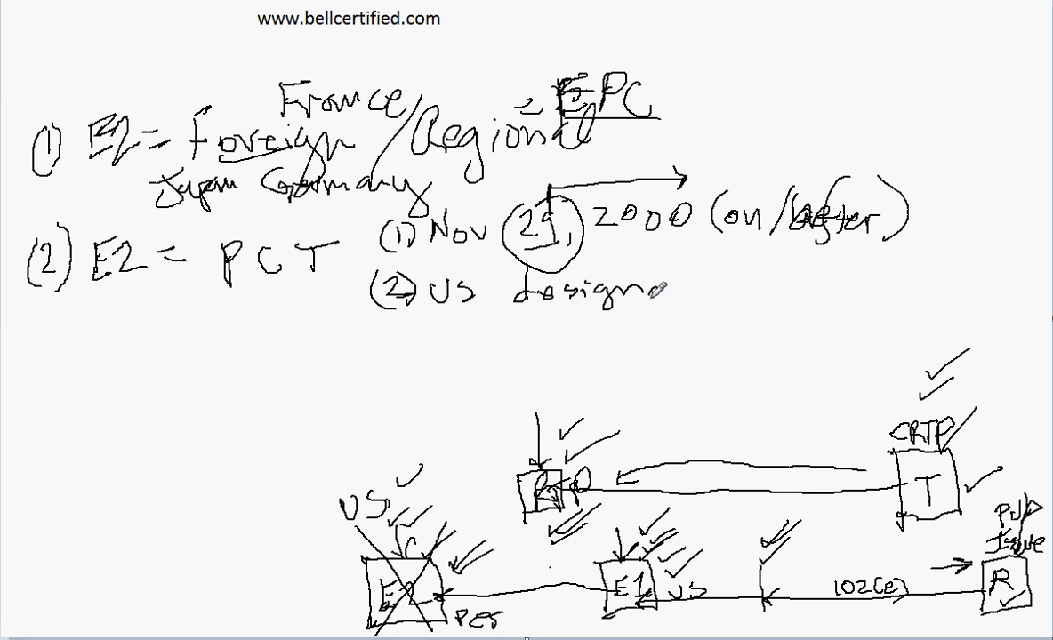
type("ated")
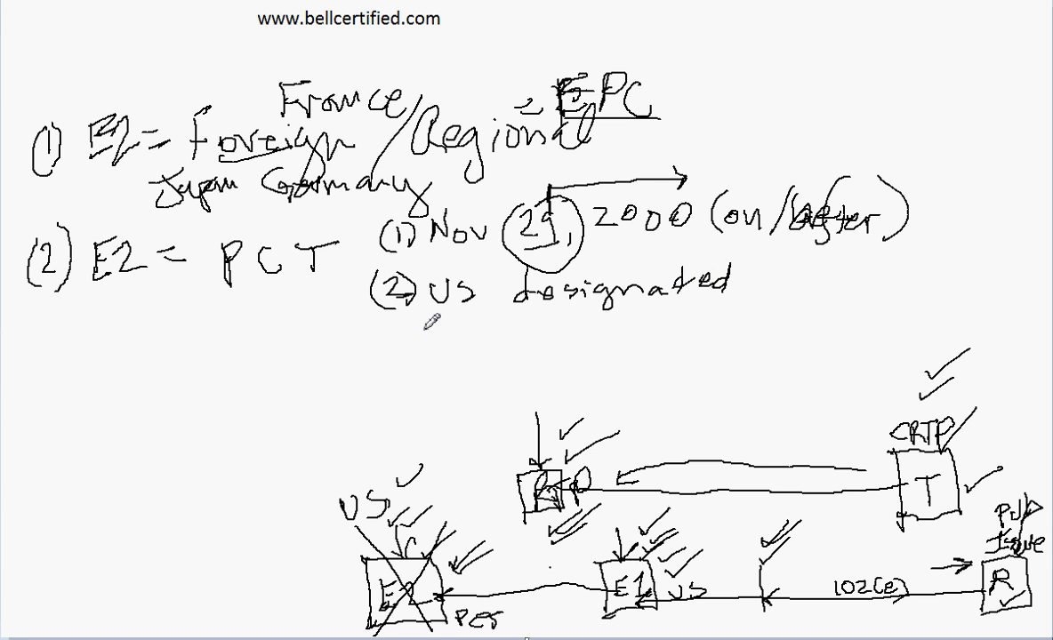
type("(3)")
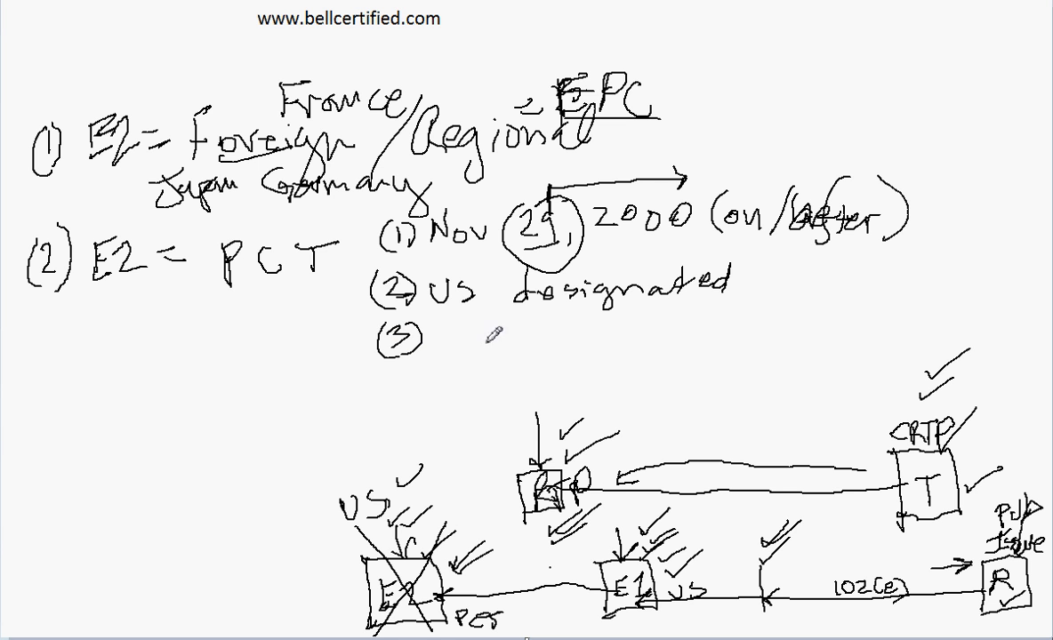
type("Pub")
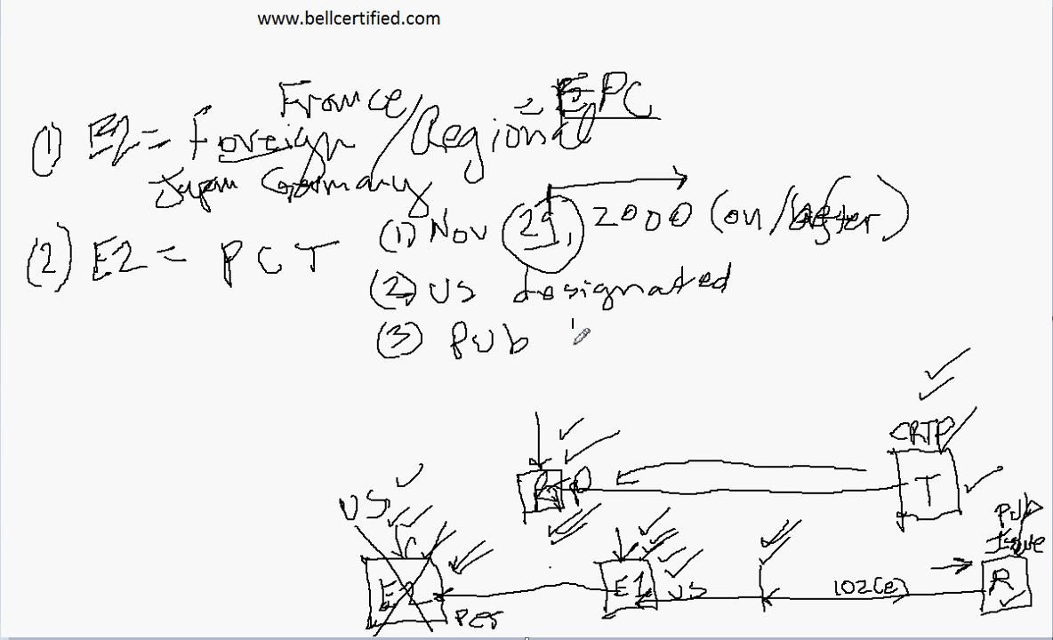
type("by W")
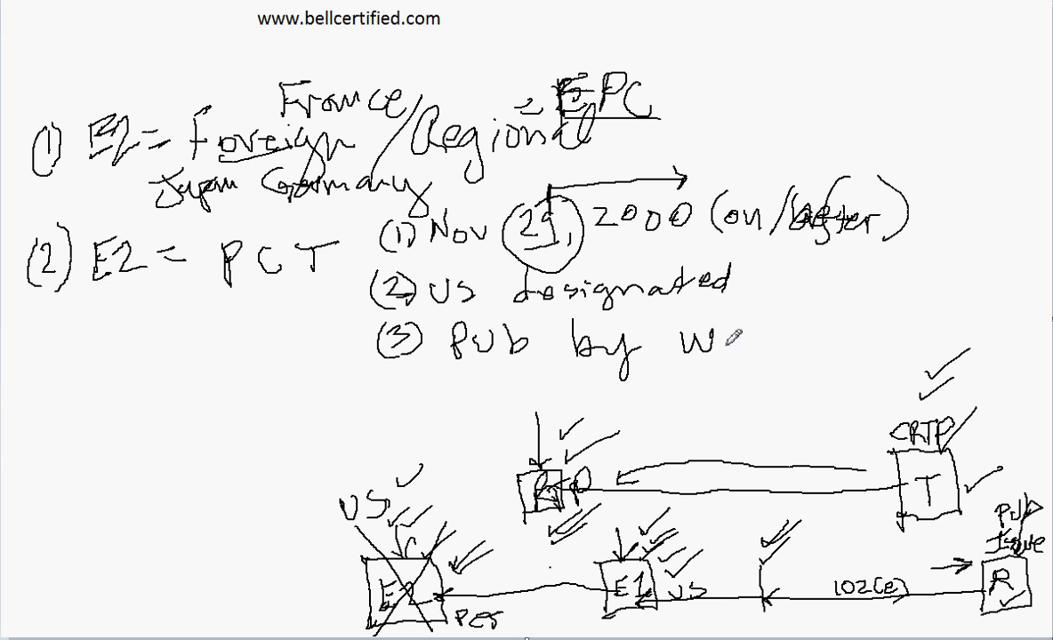
type("Ib")
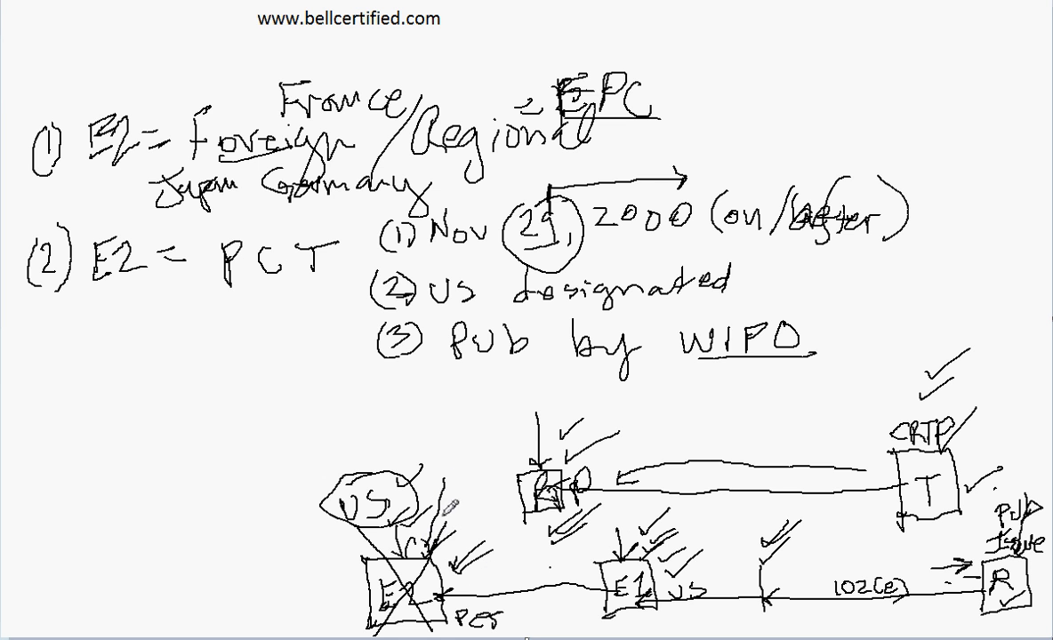
type("Pub")
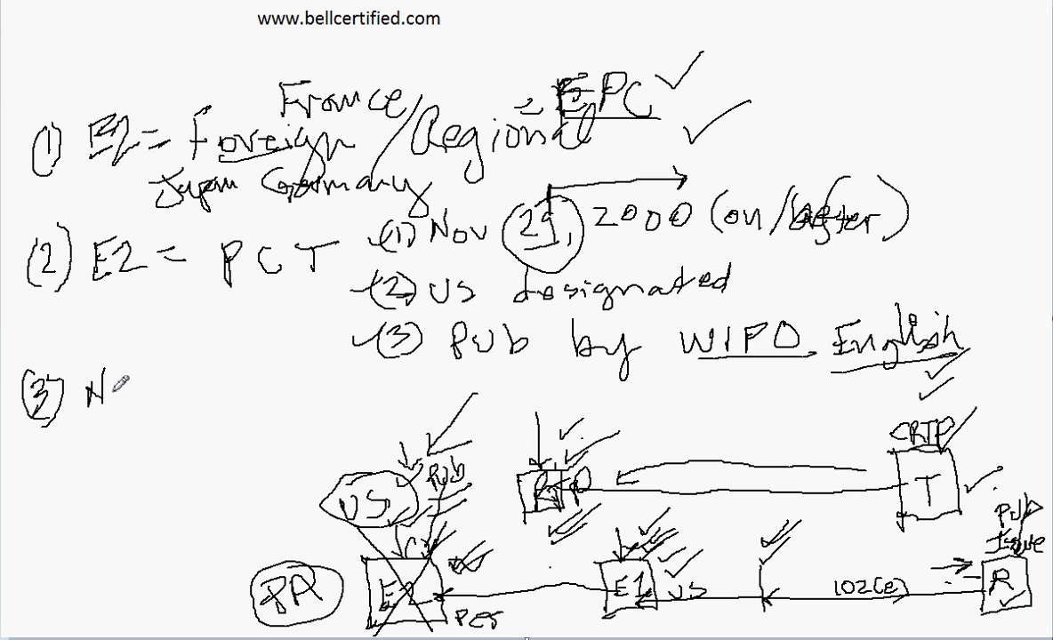
- Write '(3) Nov 28, 2000' and '371(c)(1)(2)(4)', and label the national stage
type("Nov 29")
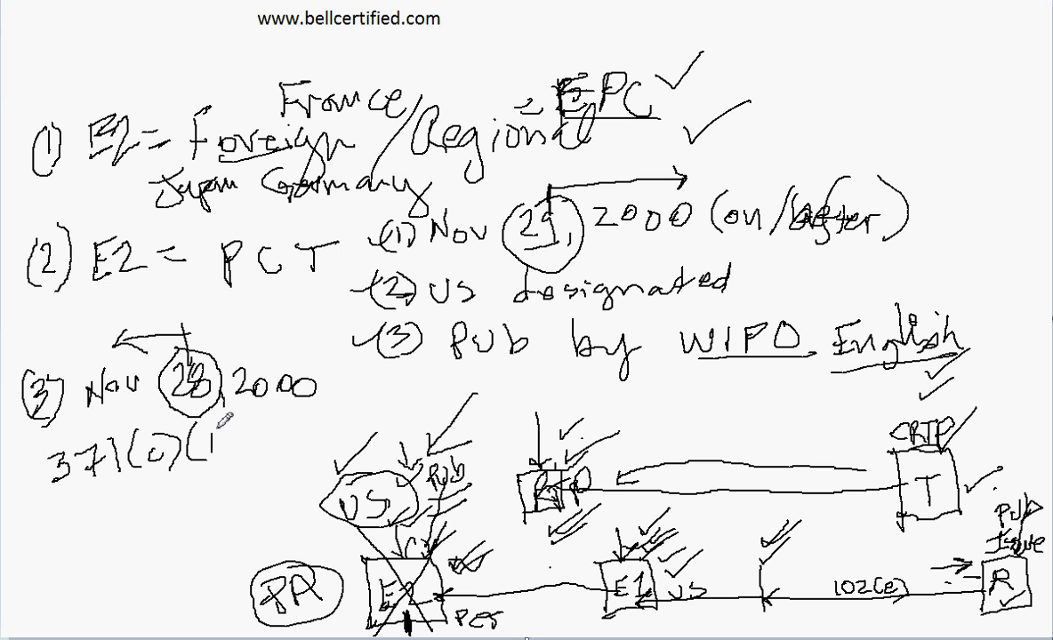
type("(2)(4)")
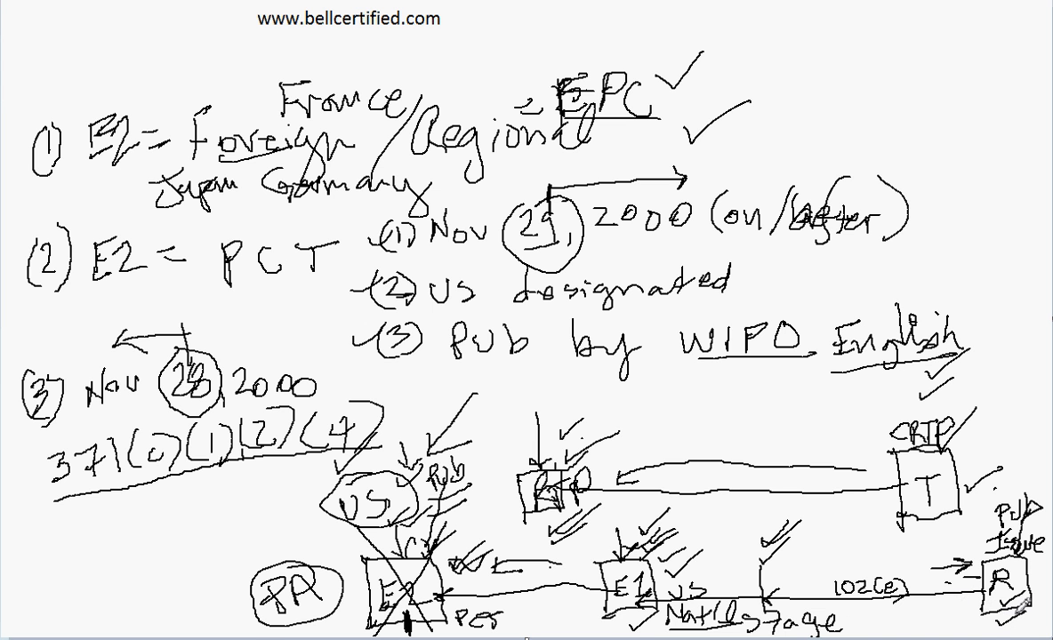
left_click_drag(988, 502, 1032, 529)
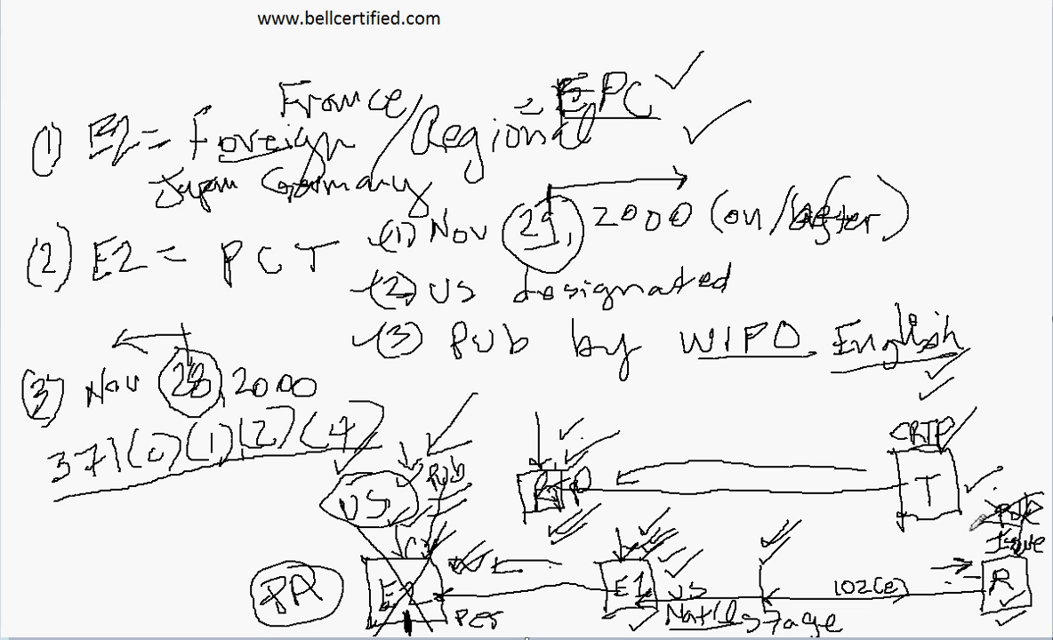